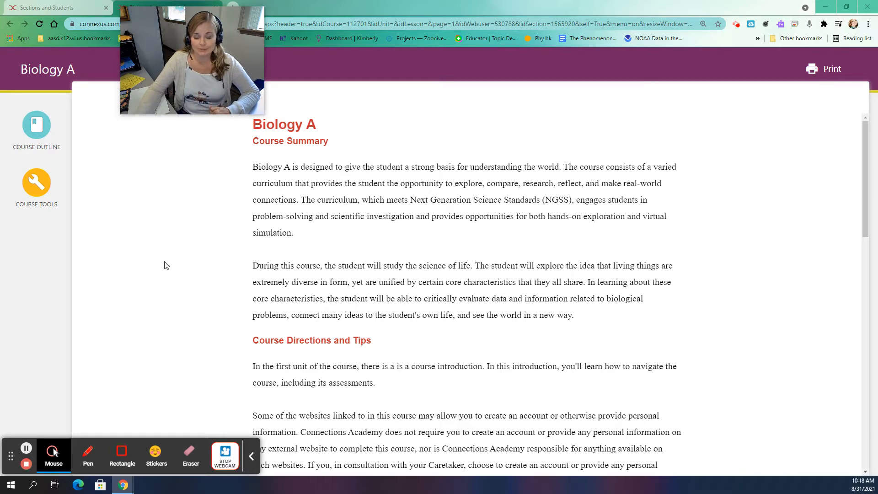
mouse_move(409, 241)
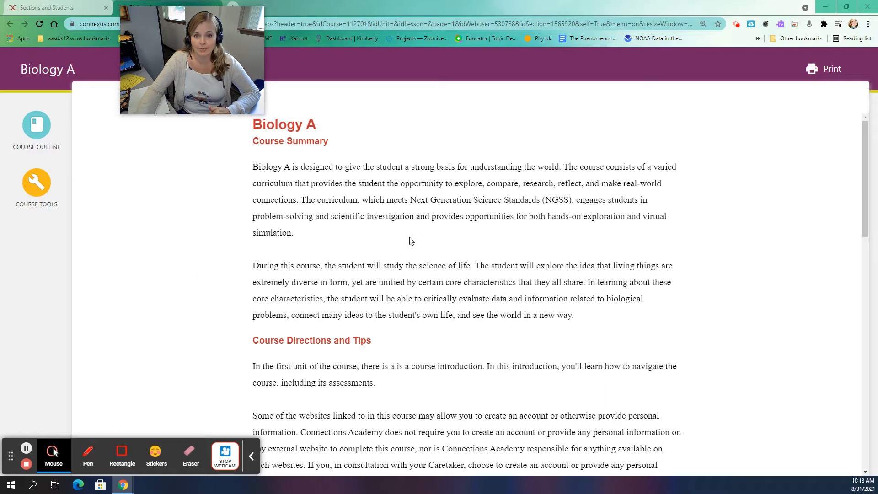
mouse_move(206, 237)
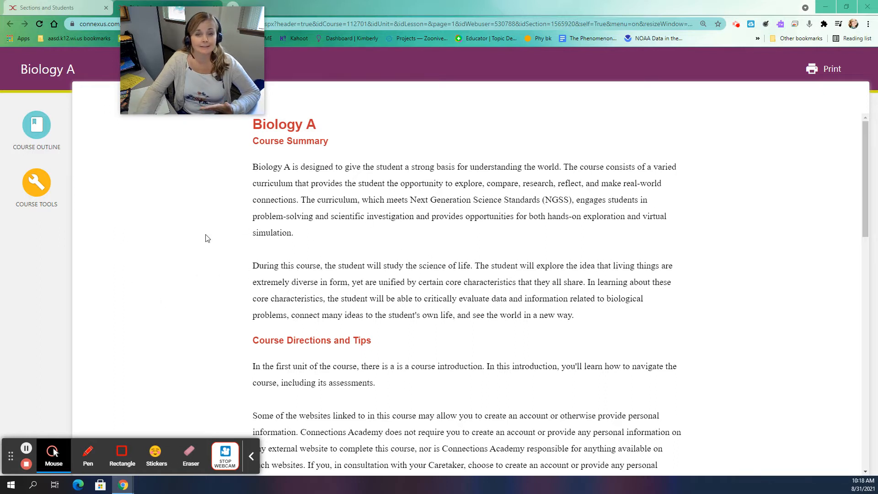
mouse_move(396, 315)
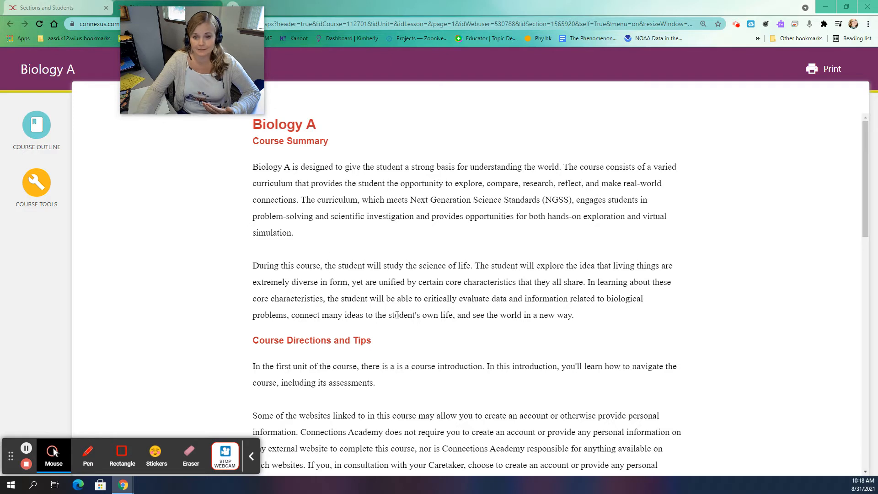
mouse_move(36, 181)
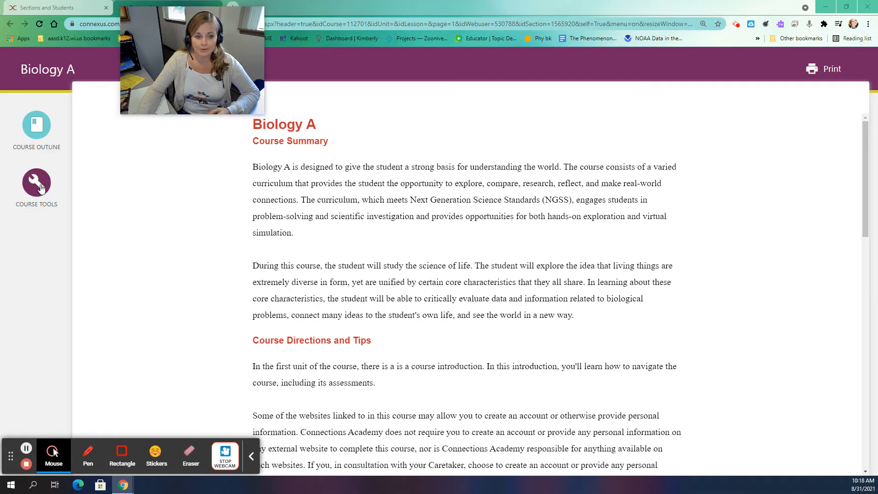
Step: Show the Biology A course outline with the Course Overview and Biochemistry lessons
click(36, 125)
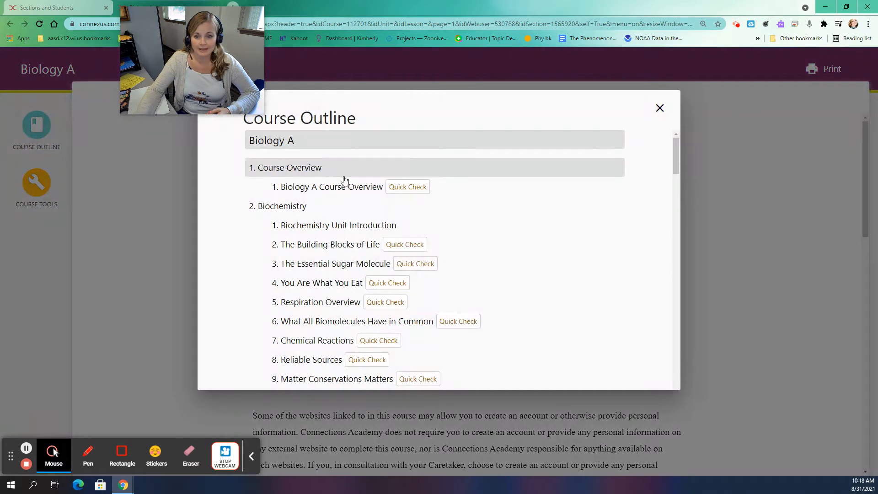
mouse_move(314, 274)
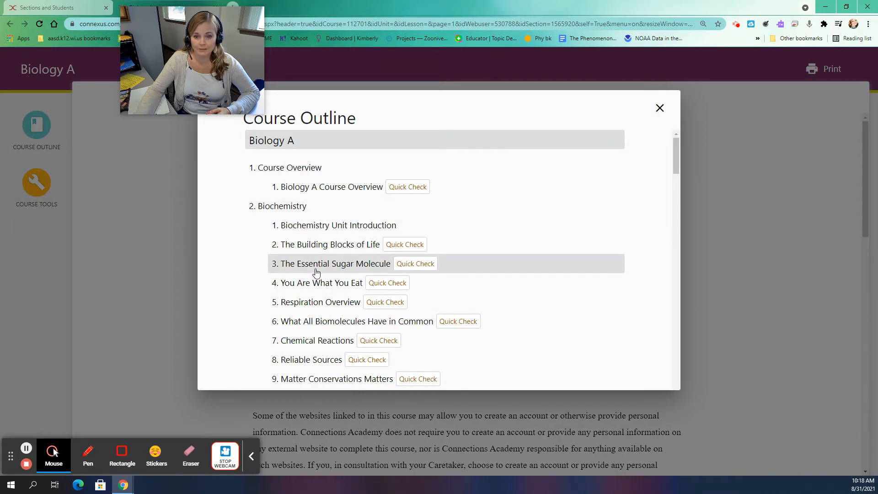
mouse_move(280, 193)
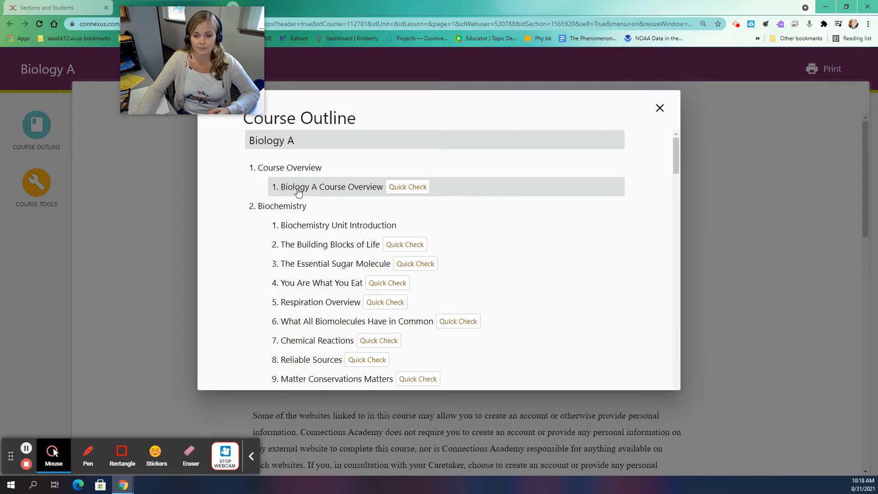
Step: Open Biology A Course Overview and advance to page 4, Receiving Grades & Feedback
click(327, 187)
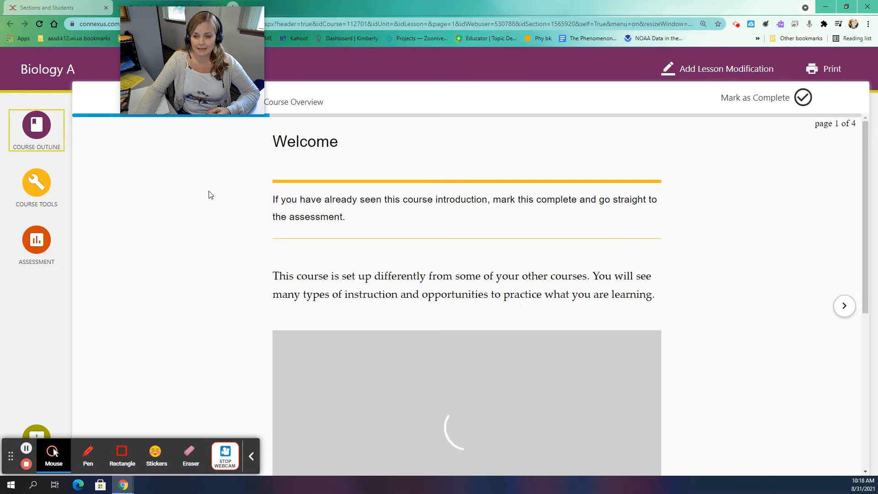
scroll(down, 3)
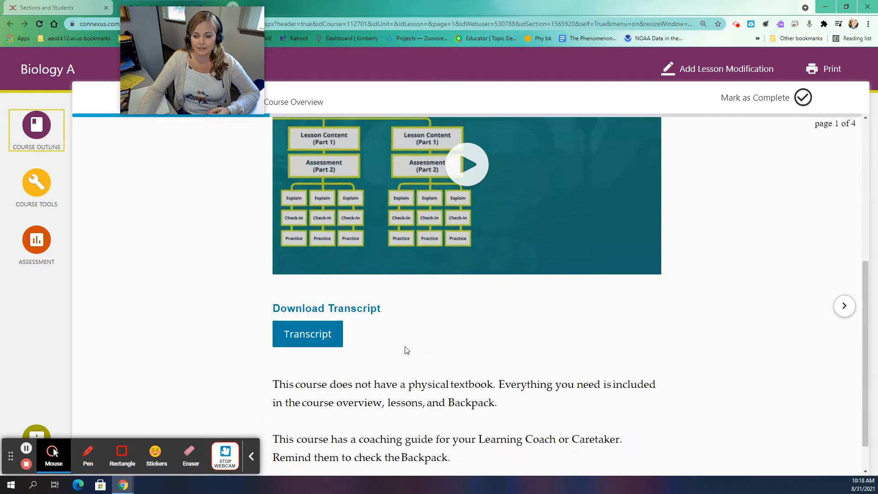
scroll(up, 3)
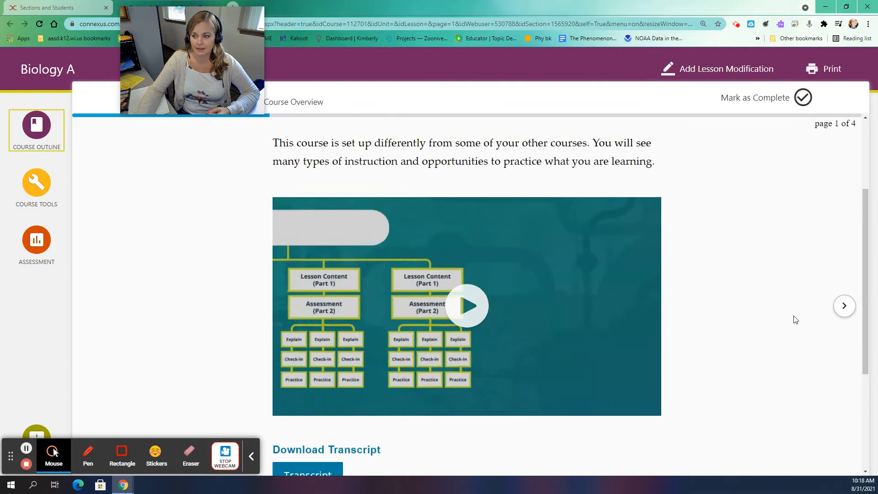
click(844, 306)
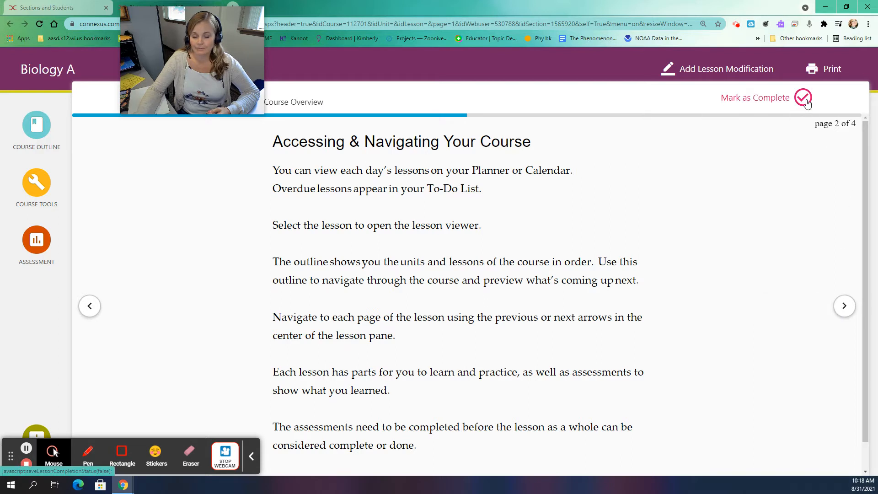
click(843, 306)
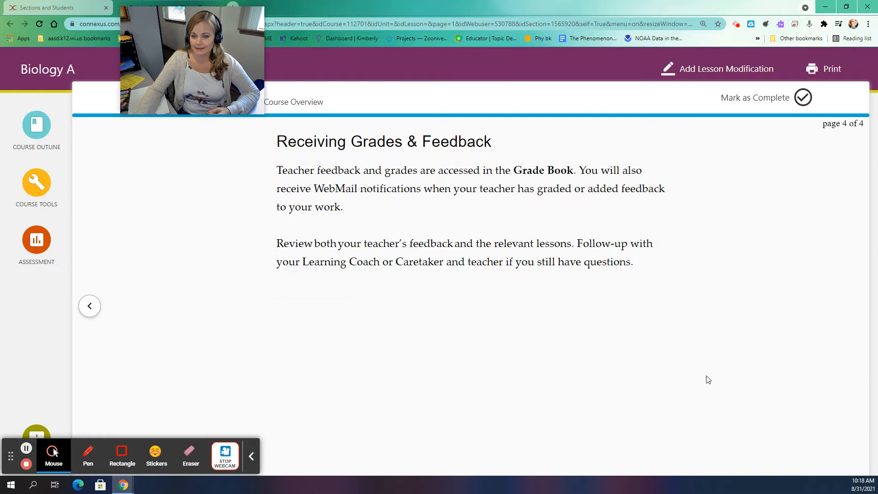
mouse_move(212, 357)
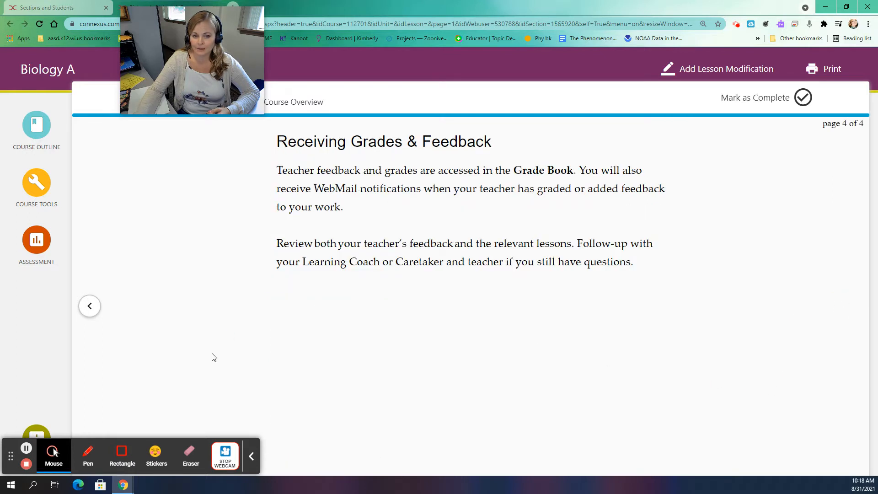
mouse_move(369, 368)
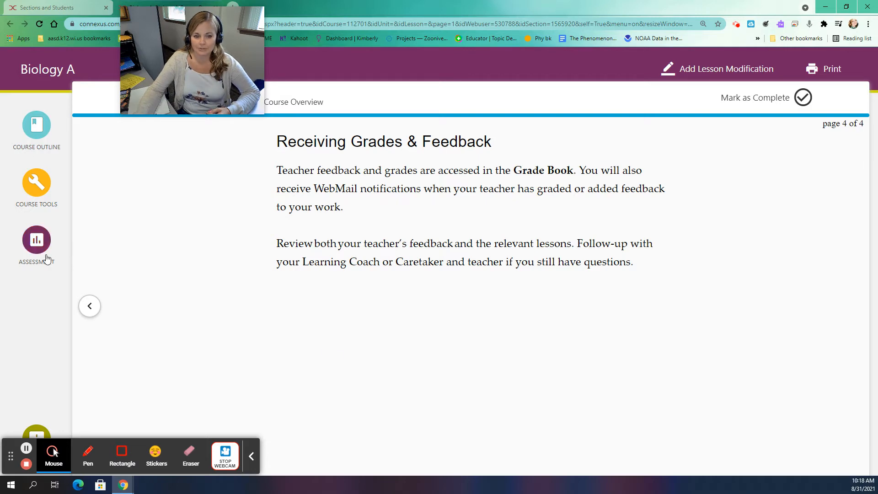
click(37, 239)
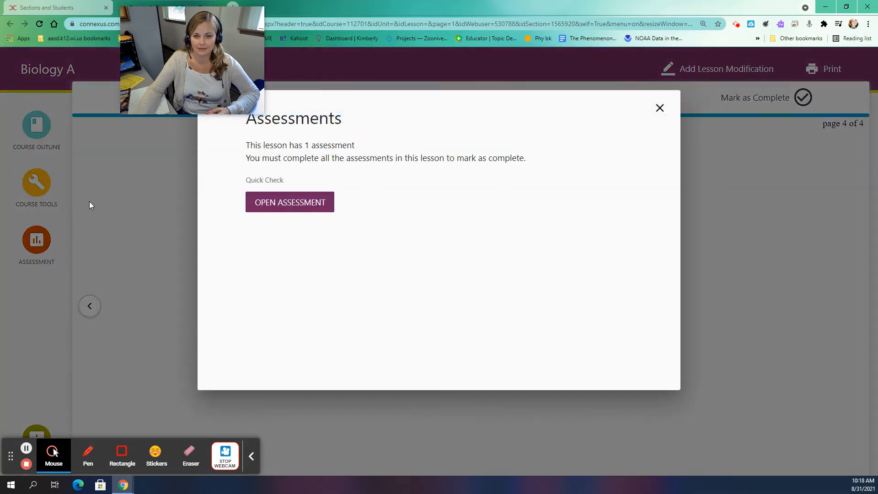
mouse_move(44, 250)
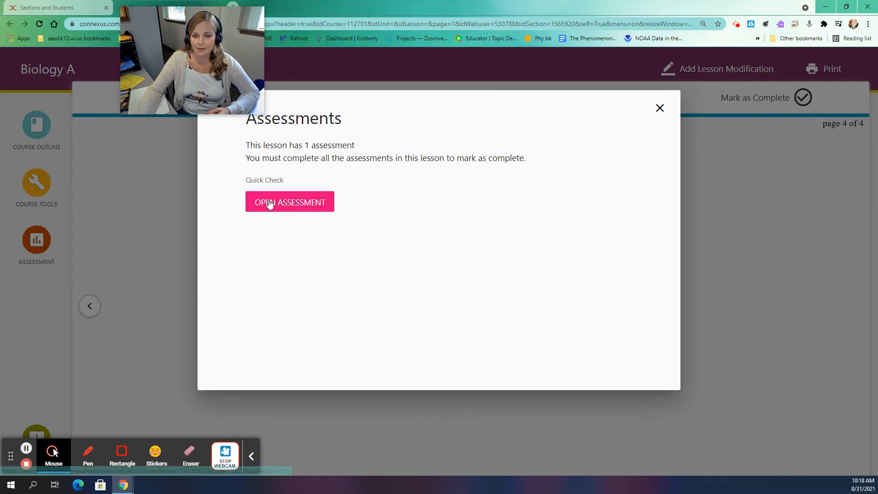
mouse_move(598, 102)
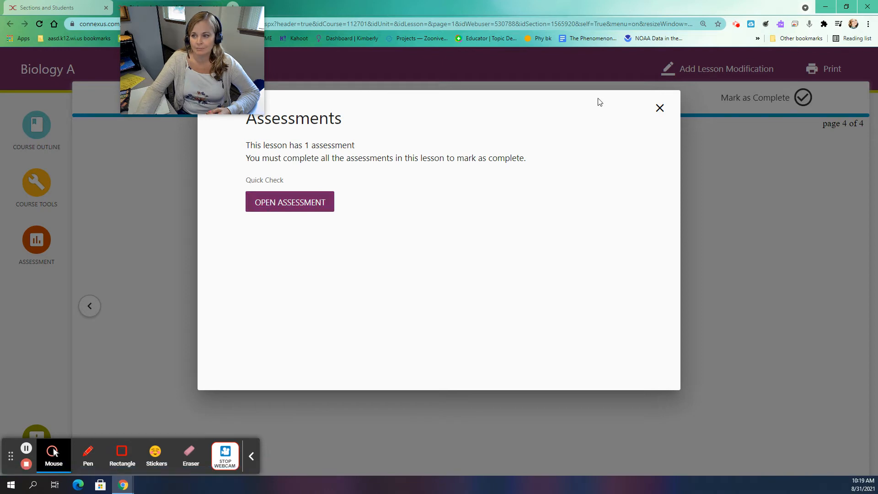
mouse_move(653, 112)
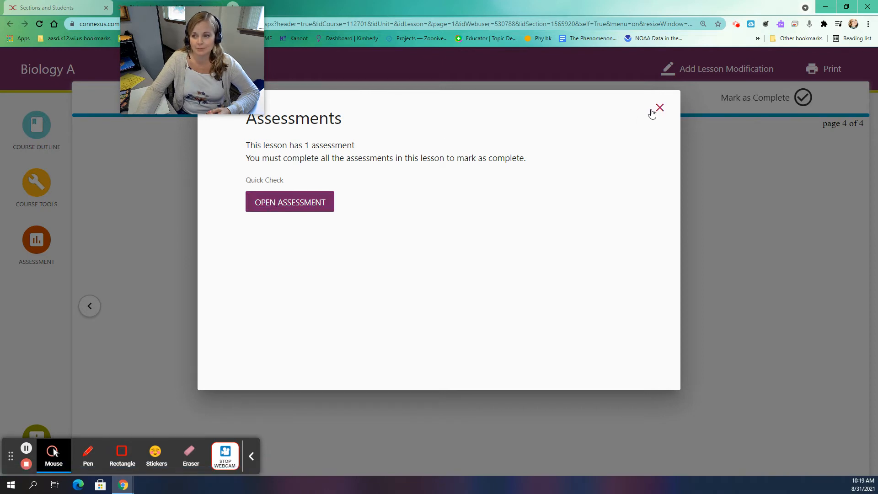
click(659, 107)
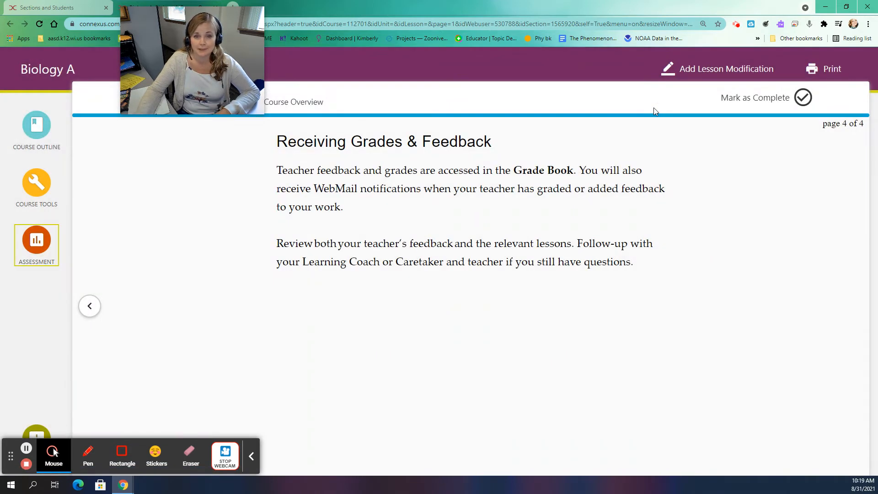
mouse_move(648, 116)
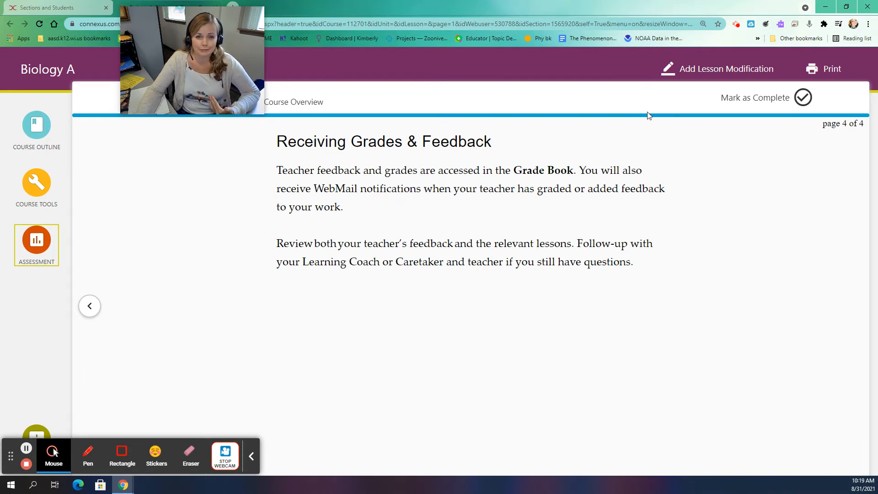
mouse_move(642, 120)
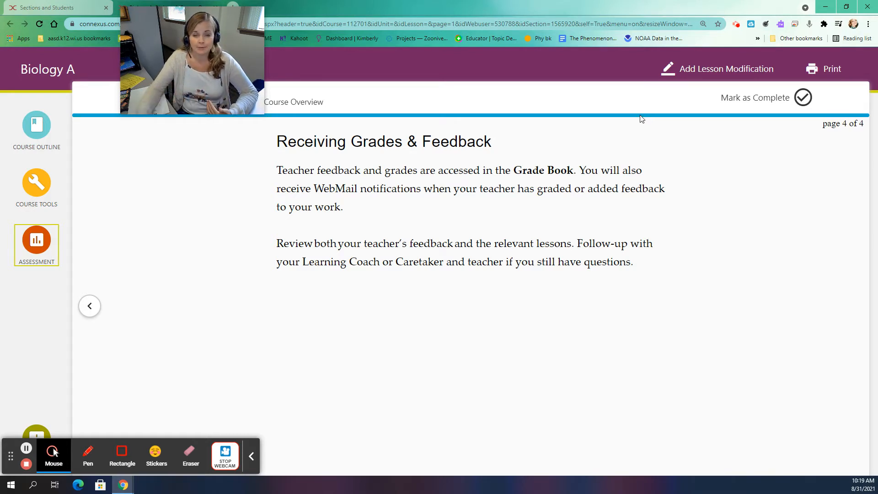
mouse_move(504, 64)
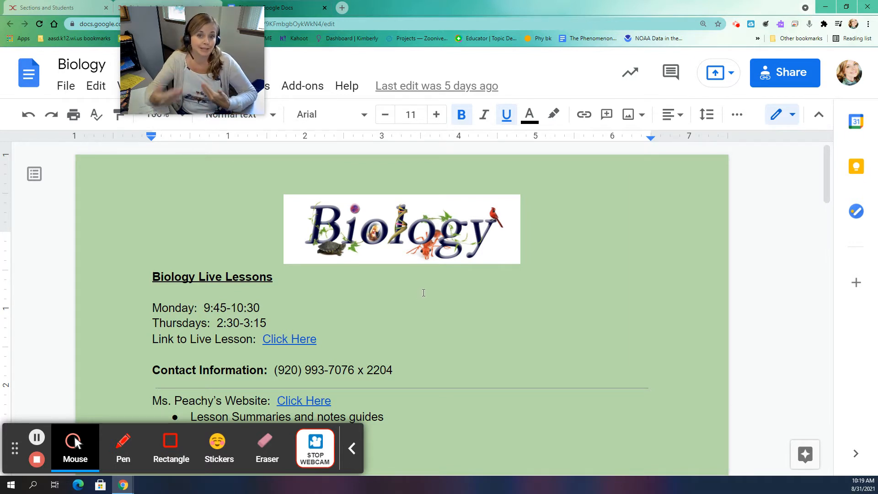
scroll(up, 3)
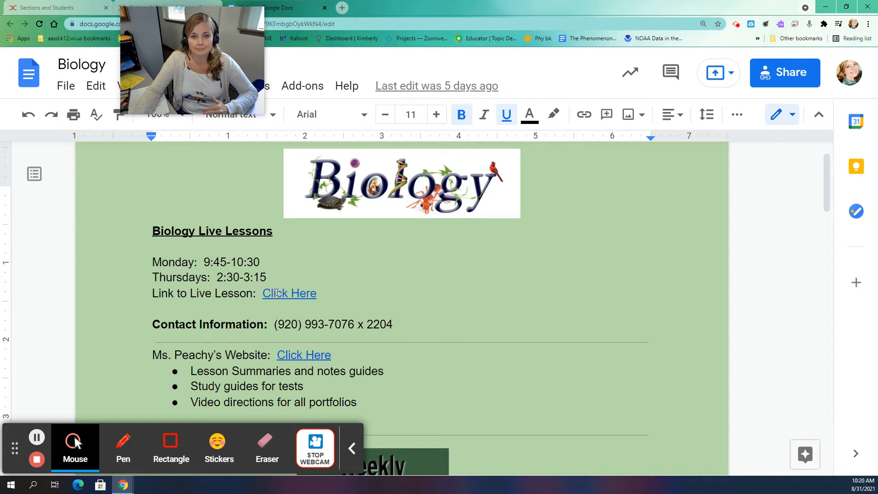
scroll(down, 3)
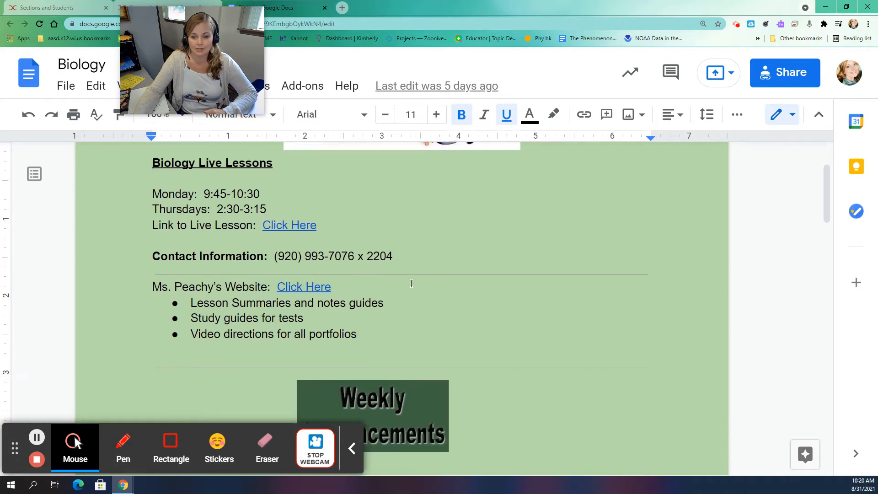
scroll(down, 3)
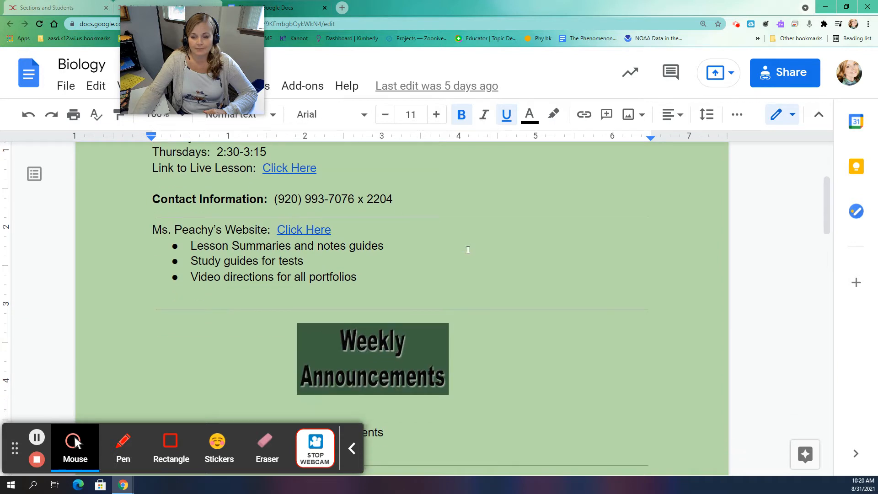
scroll(down, 3)
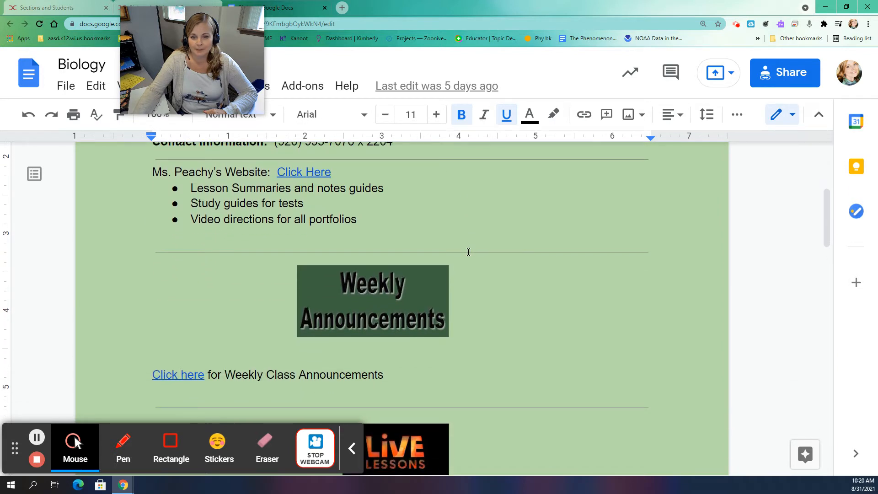
mouse_move(230, 279)
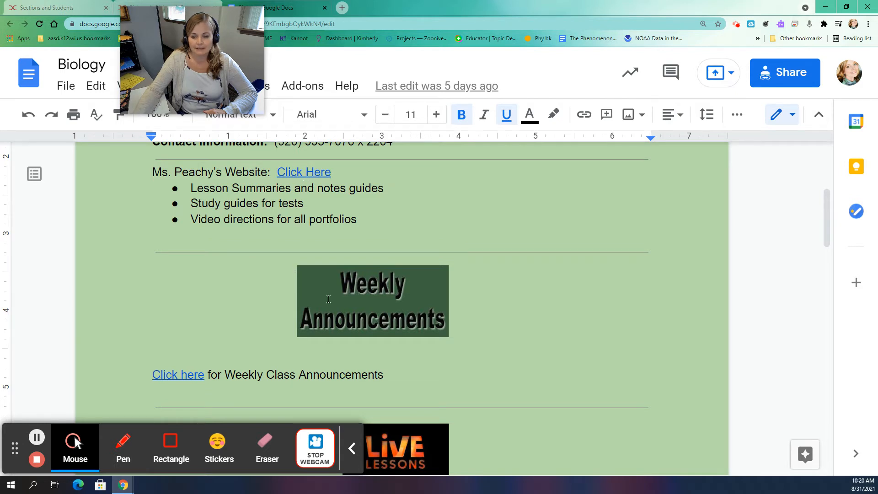
mouse_move(247, 315)
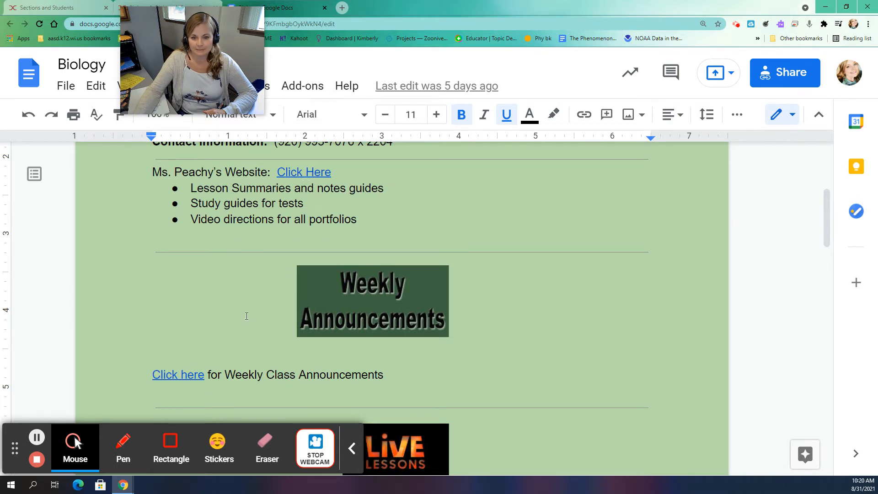
scroll(up, 3)
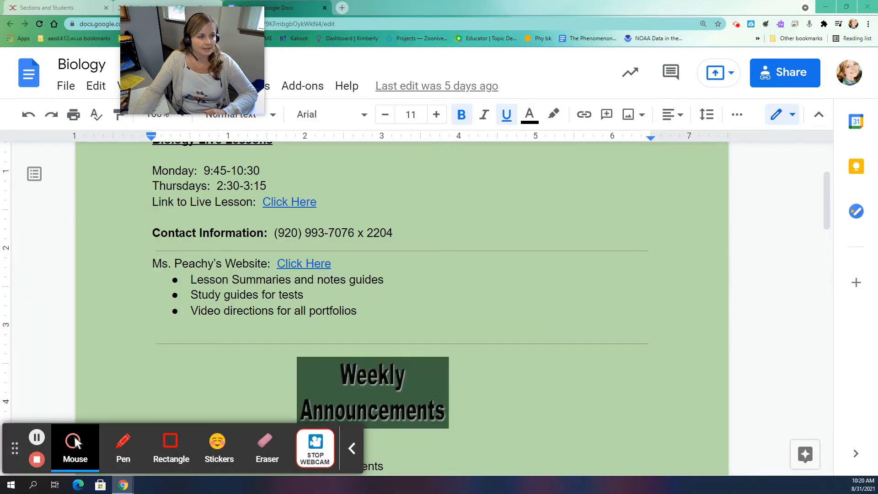
Step: Switch to the Miss. Peachy's - Biology A (new) Google Sites tab
click(303, 263)
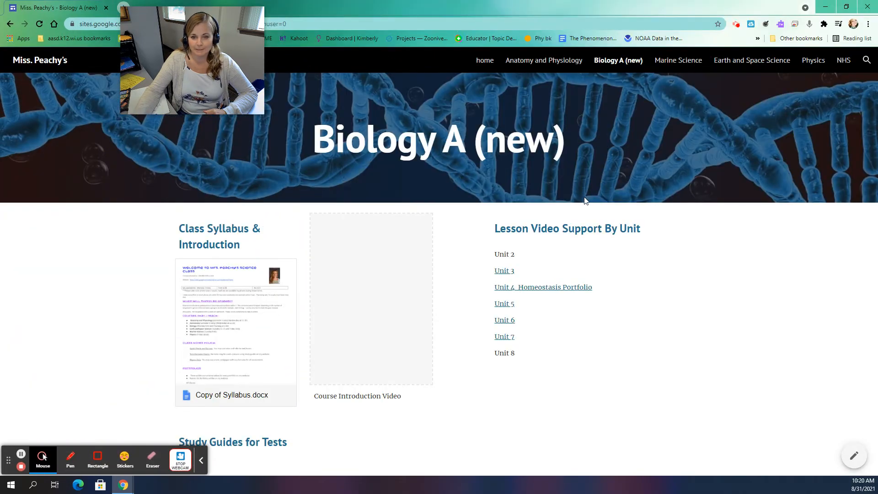
mouse_move(605, 175)
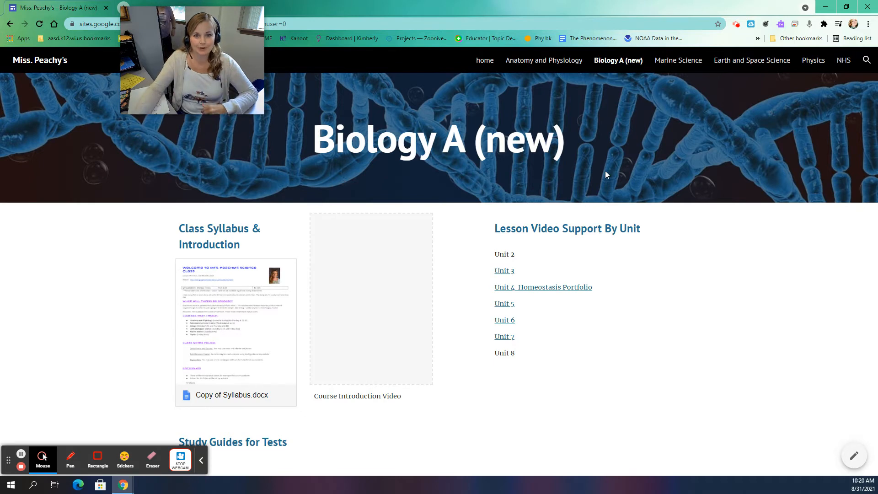
mouse_move(608, 167)
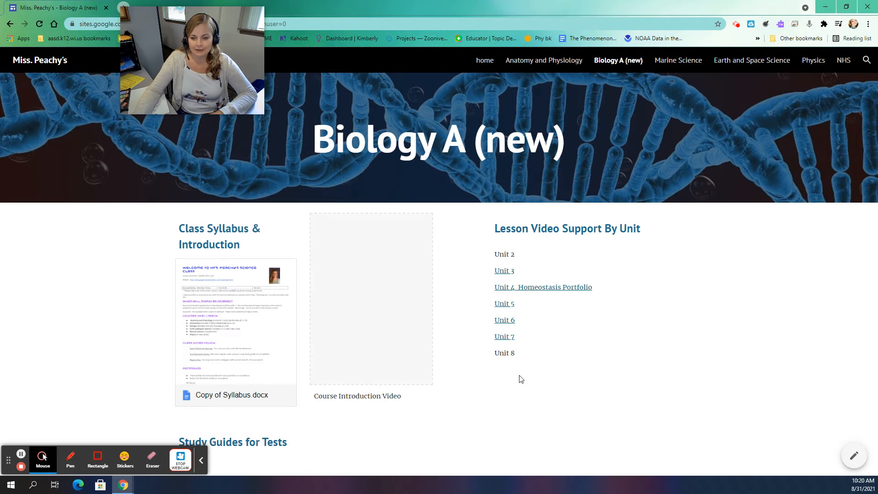
mouse_move(693, 252)
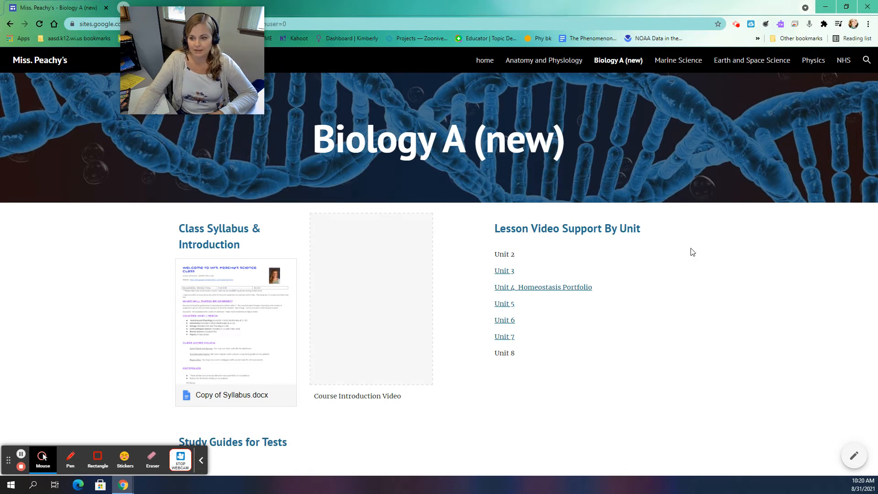
mouse_move(626, 228)
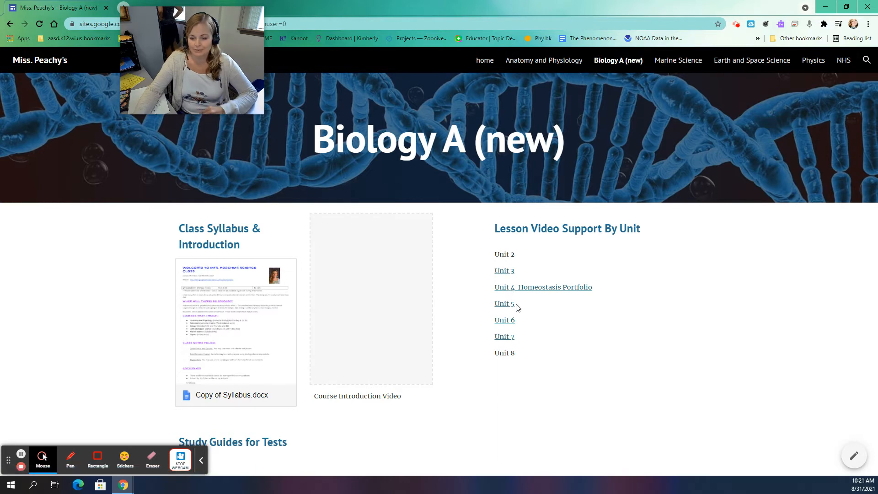
mouse_move(539, 303)
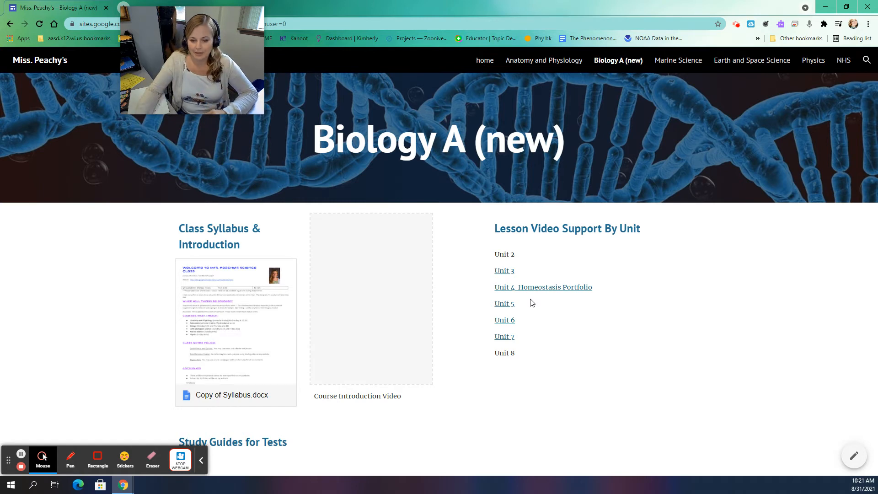
mouse_move(504, 275)
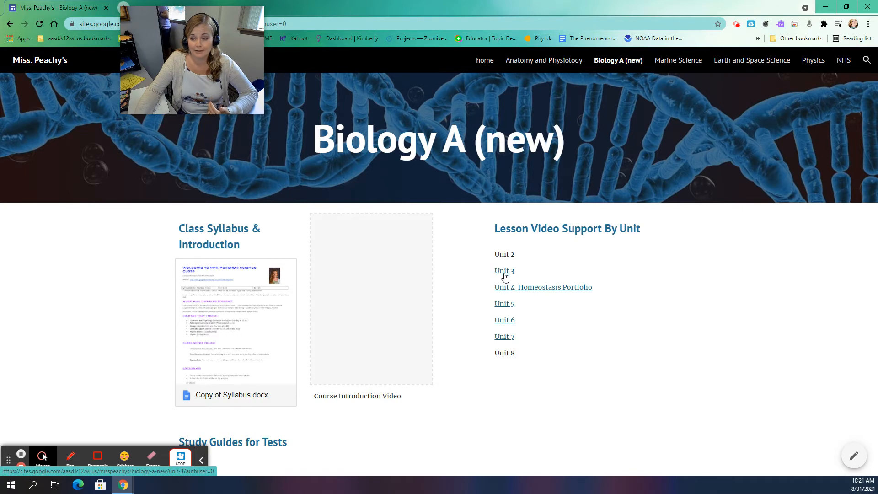
click(504, 270)
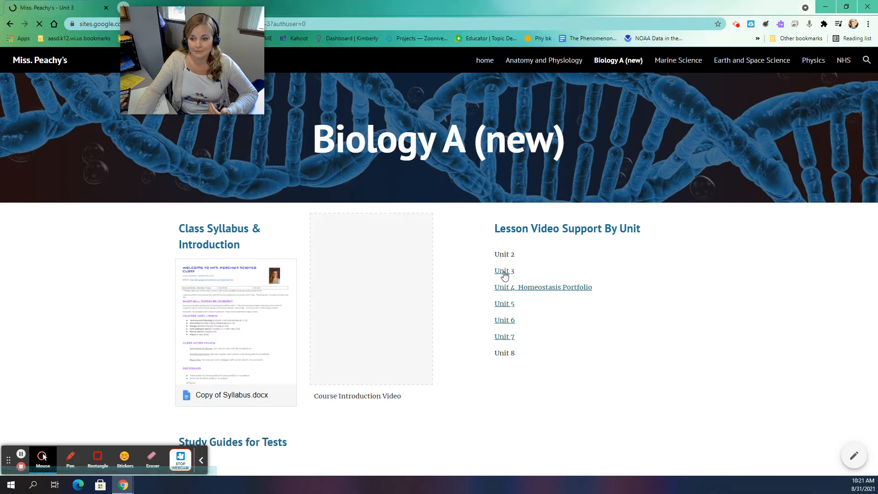
click(503, 271)
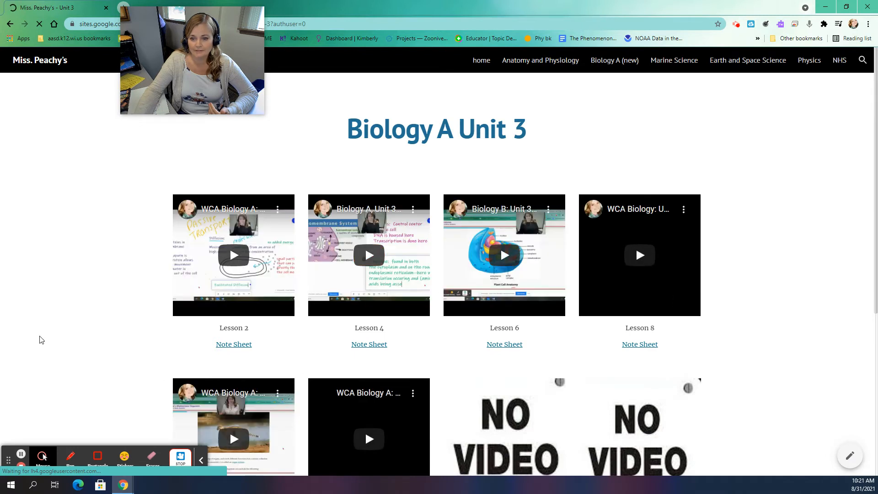
scroll(down, 3)
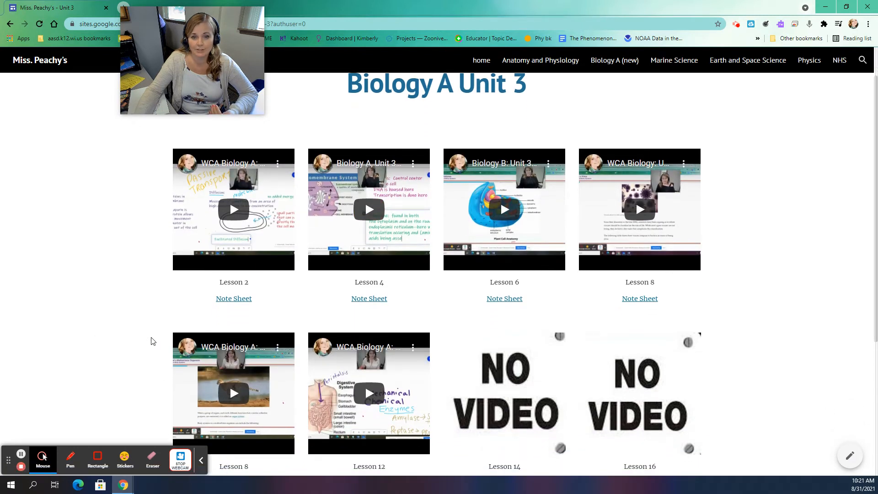
mouse_move(187, 274)
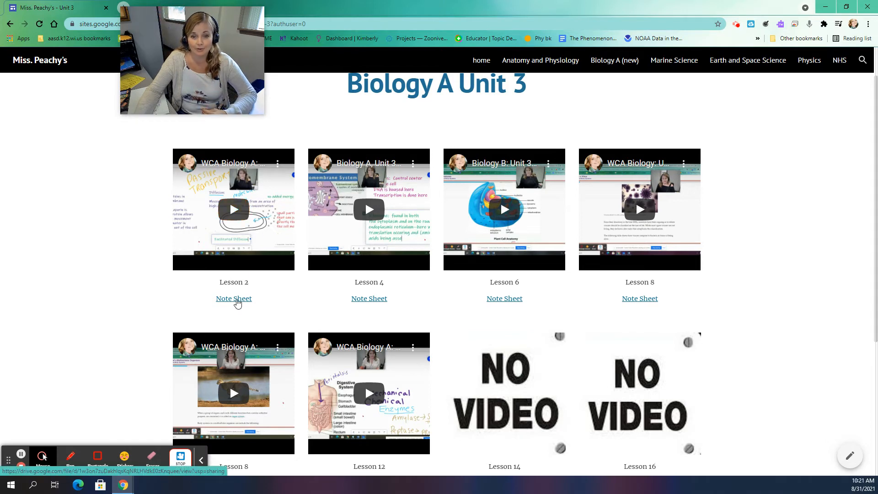
mouse_move(234, 209)
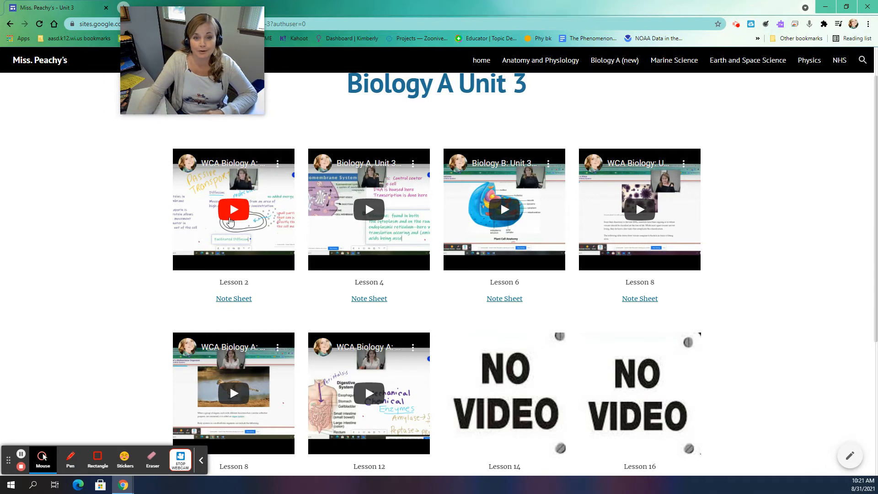
mouse_move(233, 297)
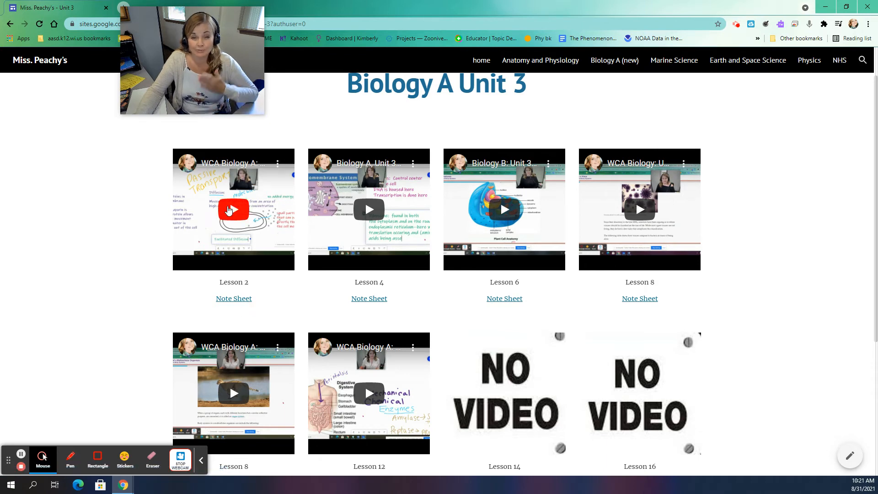
mouse_move(265, 191)
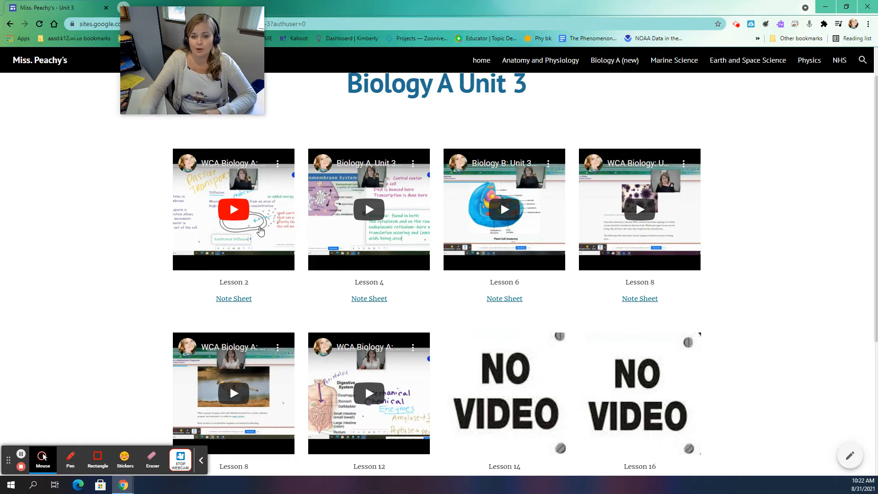
mouse_move(241, 190)
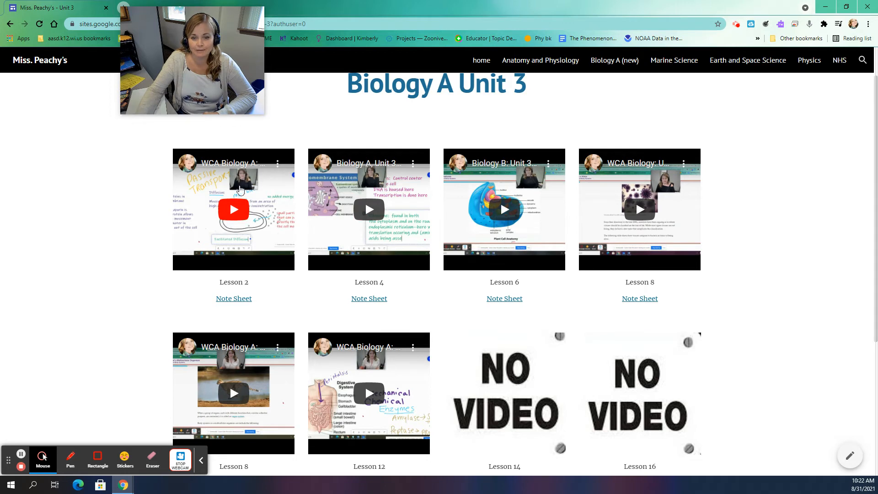
mouse_move(186, 201)
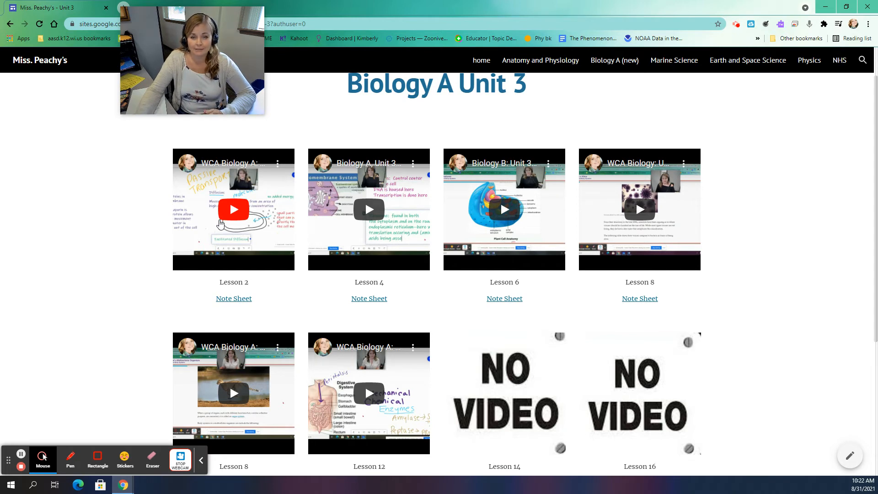
mouse_move(222, 224)
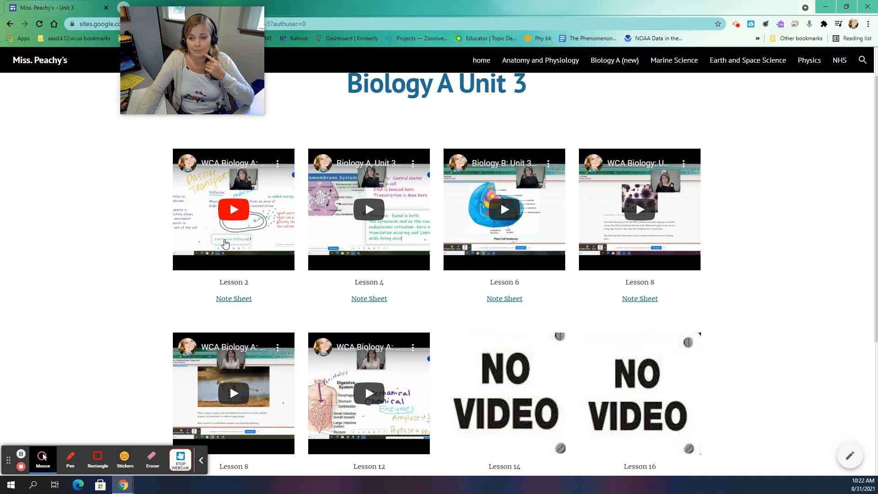
mouse_move(318, 250)
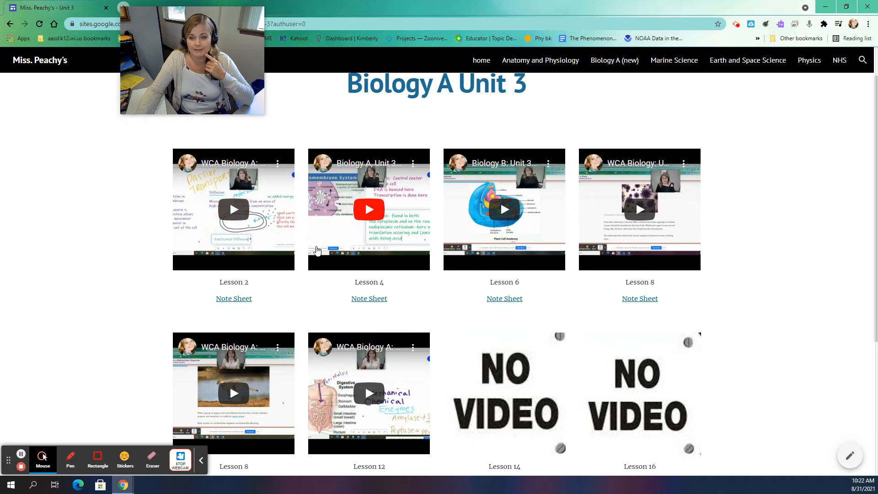
mouse_move(92, 289)
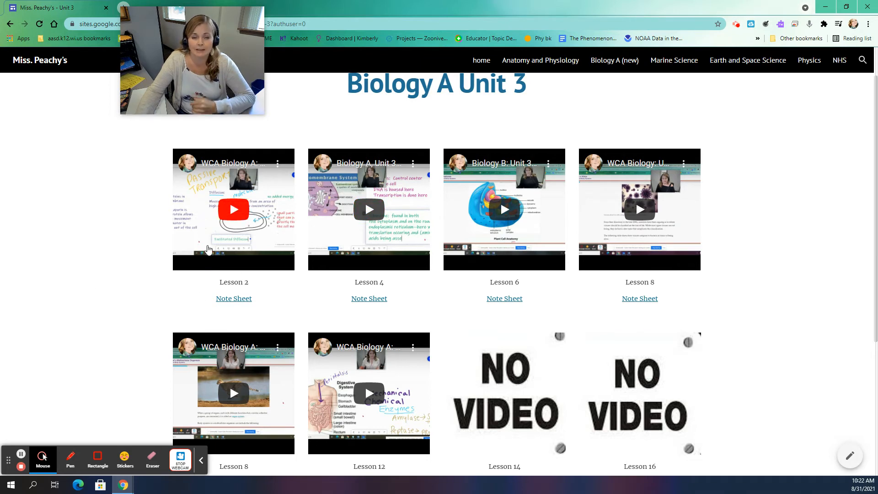
mouse_move(225, 197)
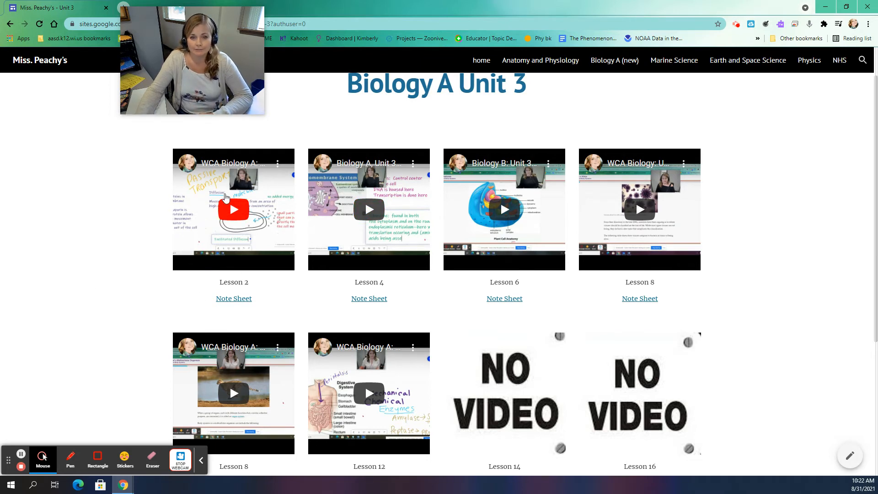
mouse_move(157, 225)
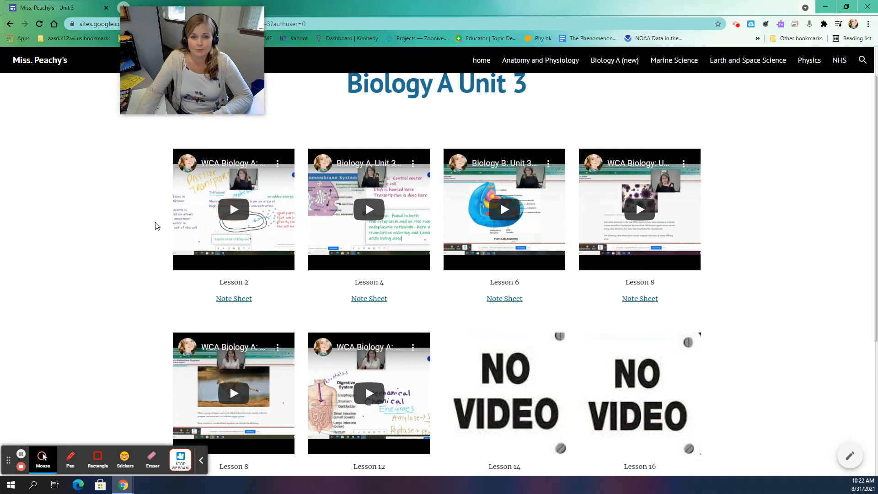
mouse_move(256, 214)
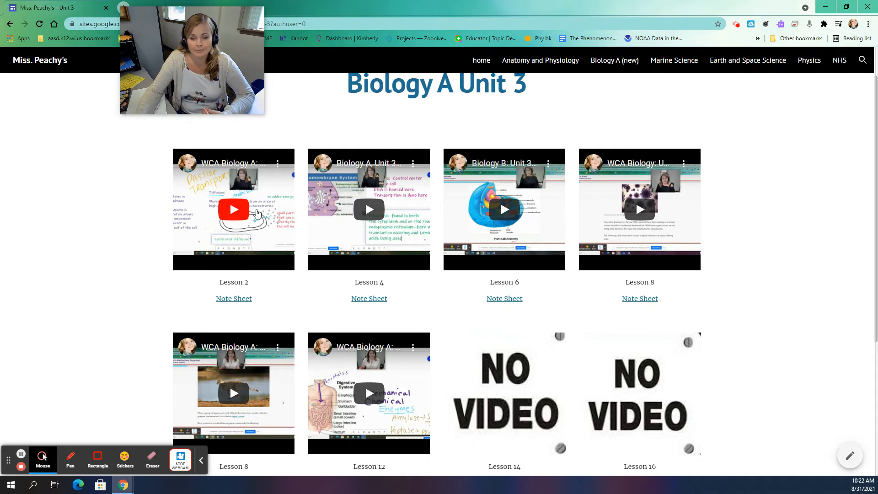
mouse_move(35, 252)
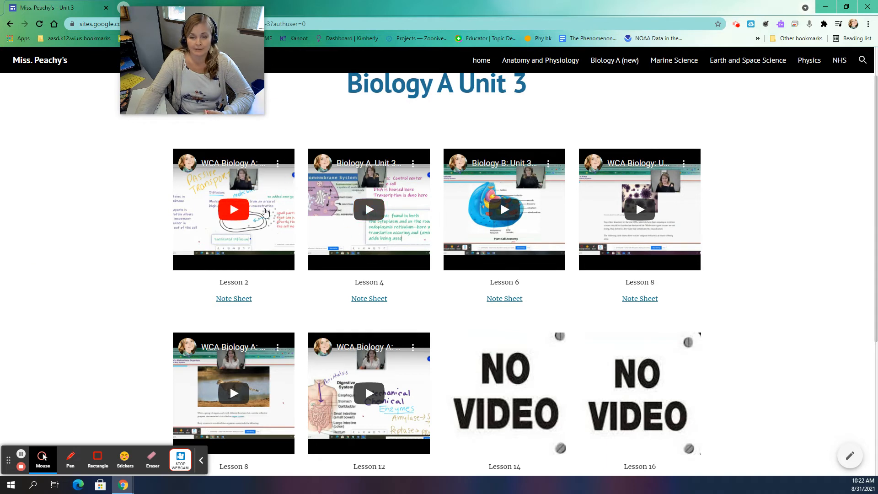
mouse_move(262, 190)
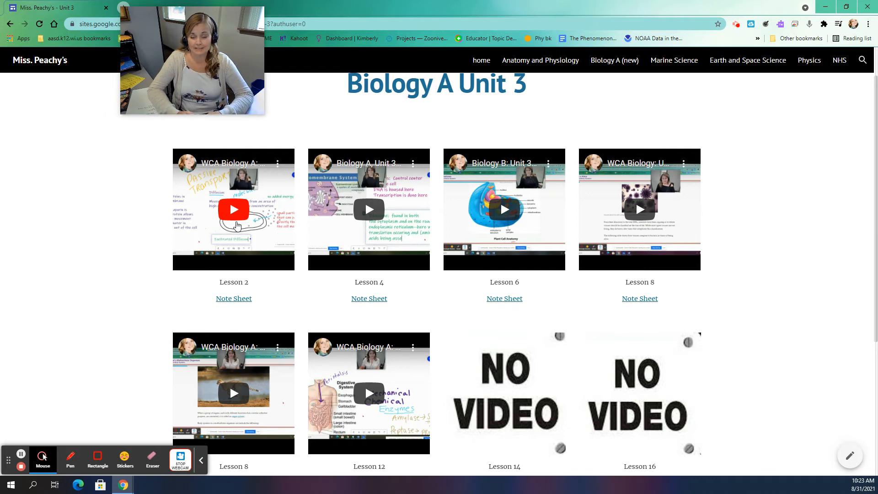
mouse_move(390, 187)
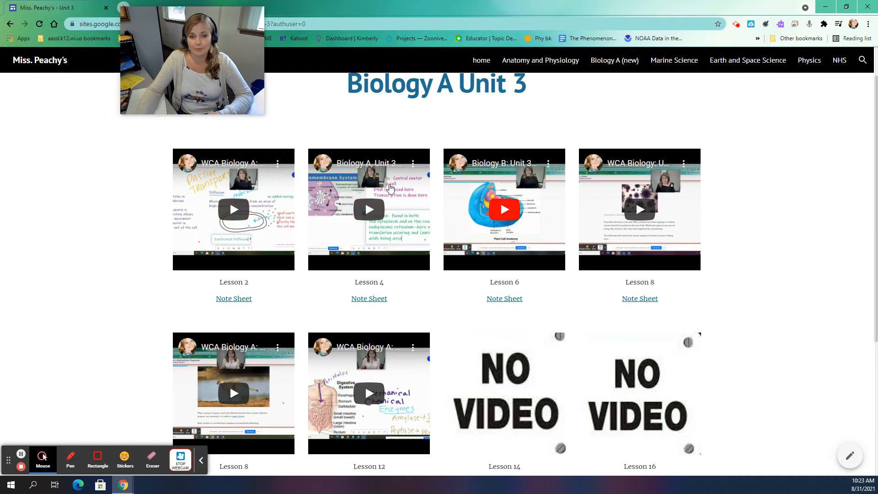
mouse_move(134, 254)
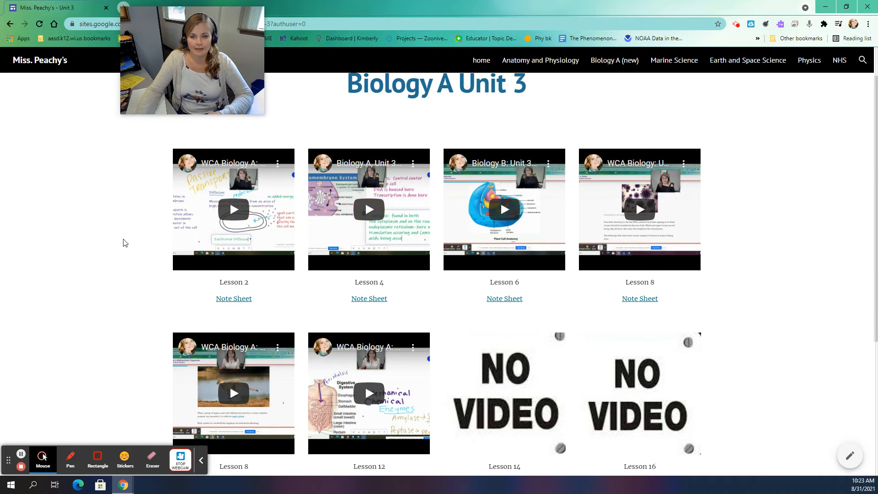
mouse_move(123, 483)
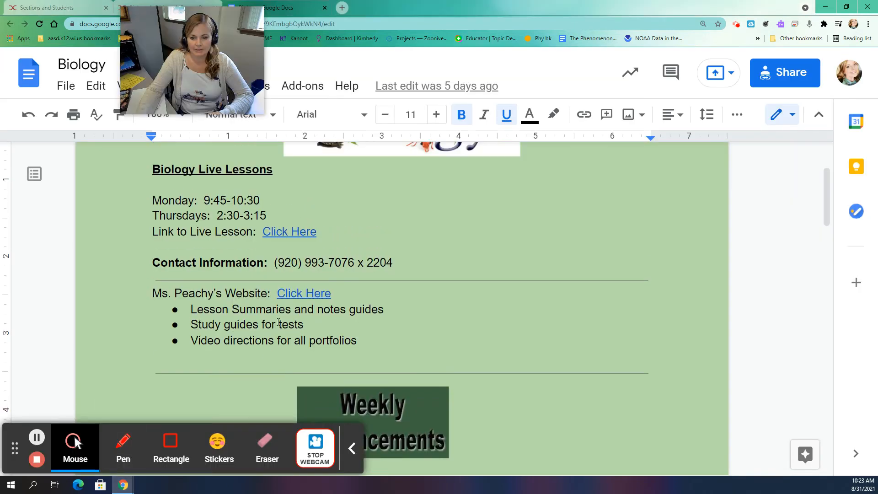
Step: Scroll the Biology doc to Weekly Announcements and follow its link
scroll(down, 3)
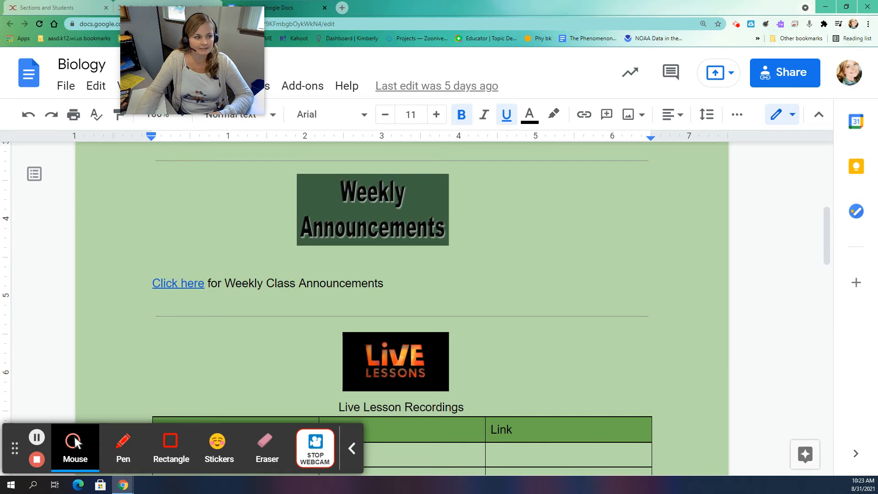
click(178, 282)
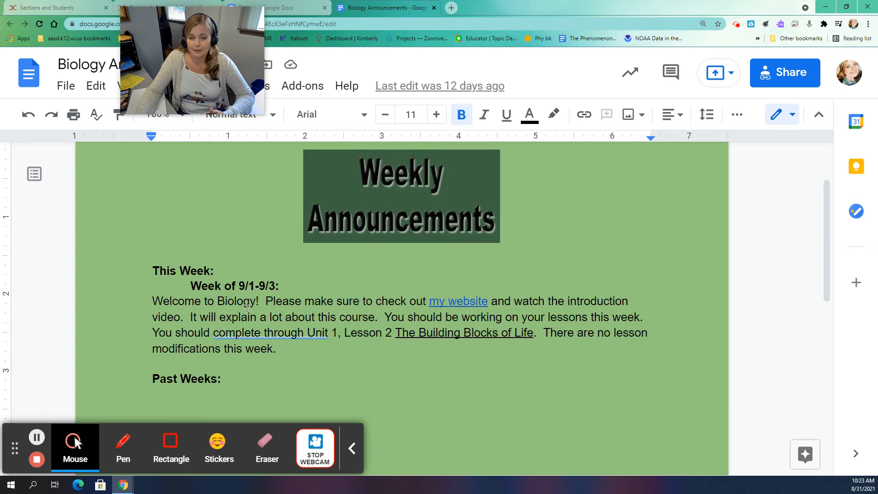
mouse_move(174, 302)
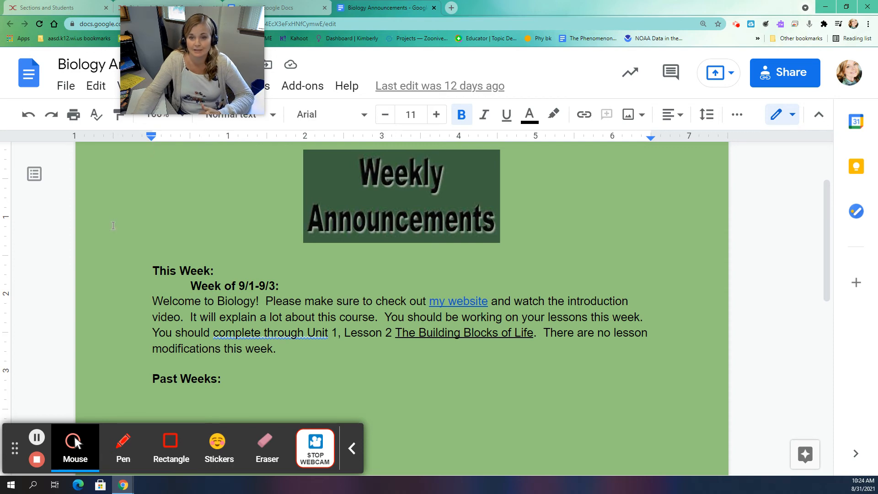
Step: Scroll the announcements doc past the 9/1–9/3 message to the empty Past Weeks heading
scroll(down, 3)
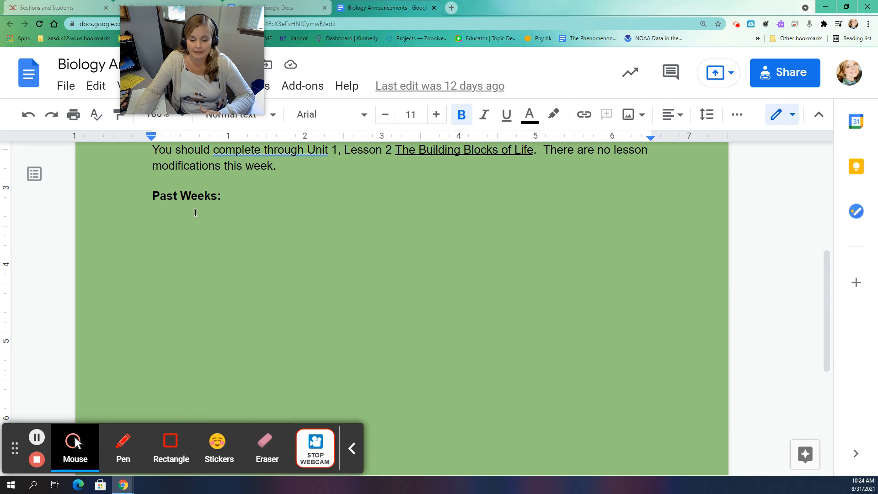
mouse_move(123, 484)
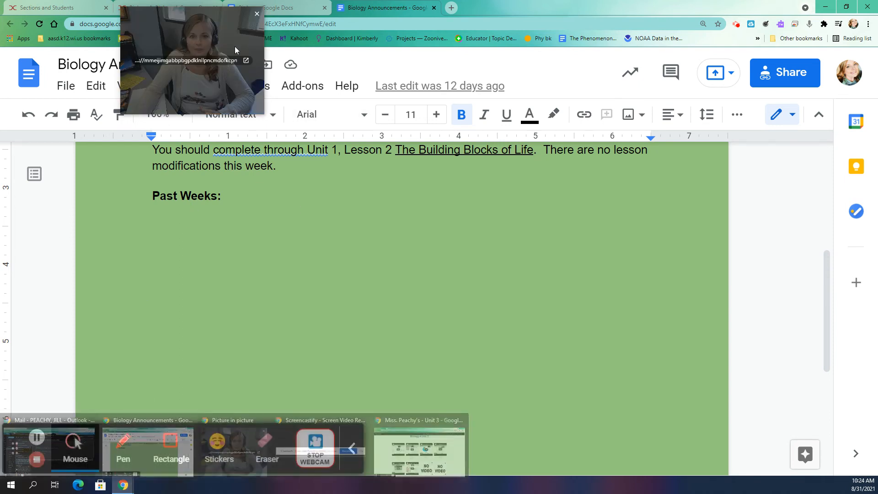
Step: Return to the Biology doc and scroll to the empty Live Lesson Recordings table
click(274, 7)
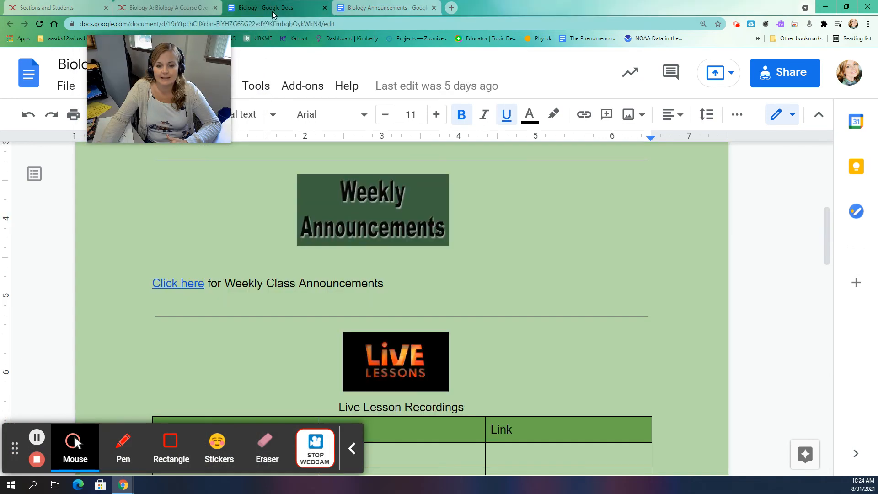
scroll(down, 3)
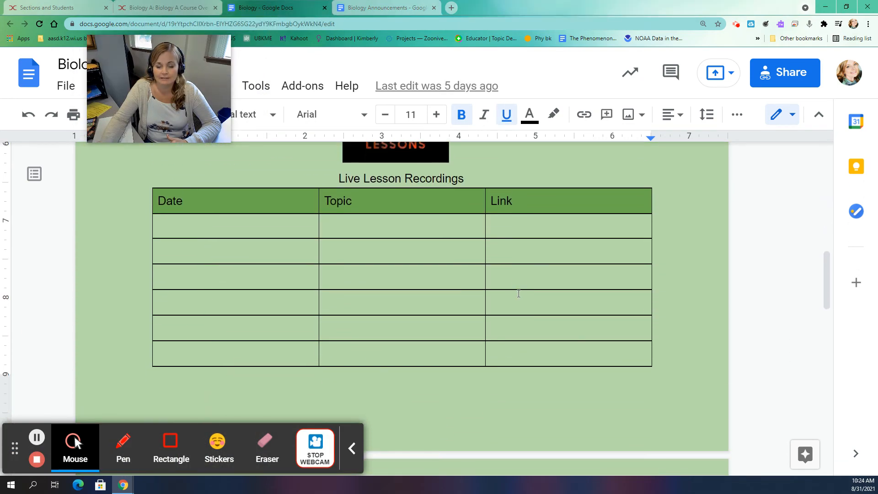
mouse_move(517, 293)
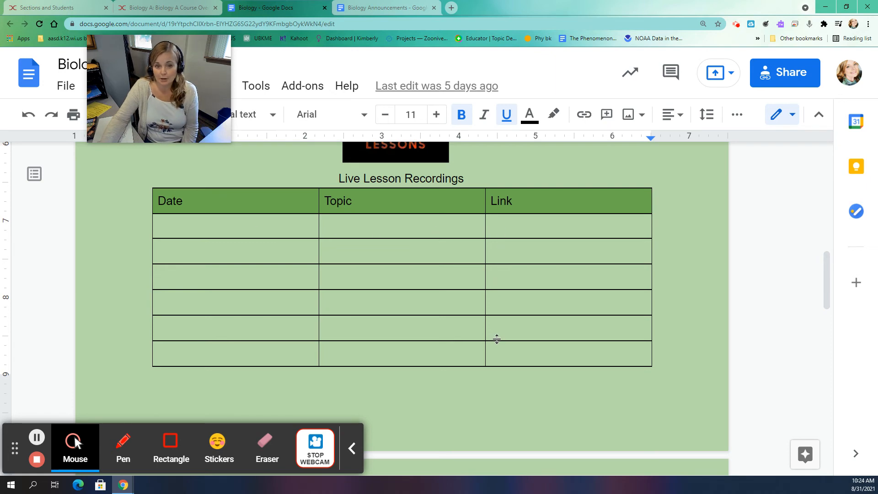
mouse_move(345, 289)
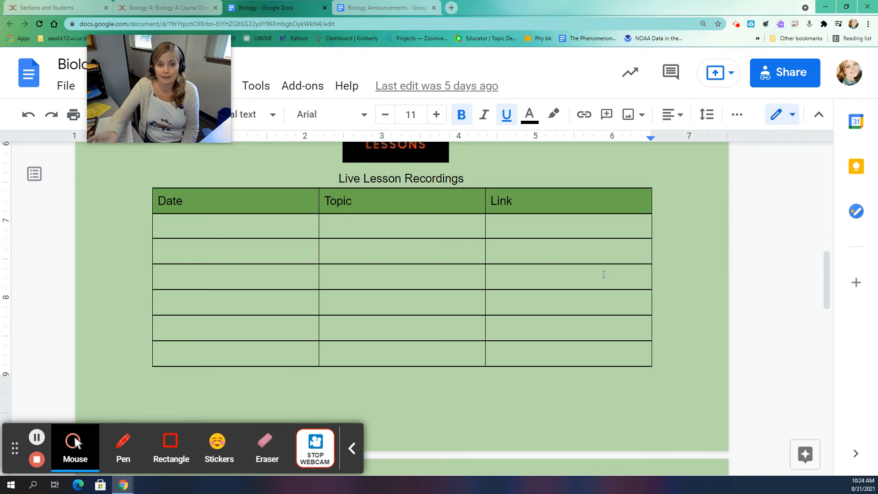
mouse_move(618, 251)
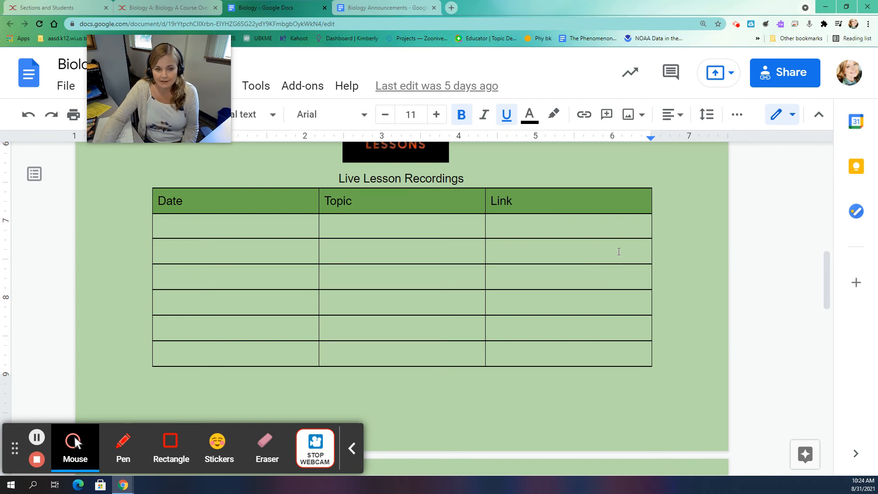